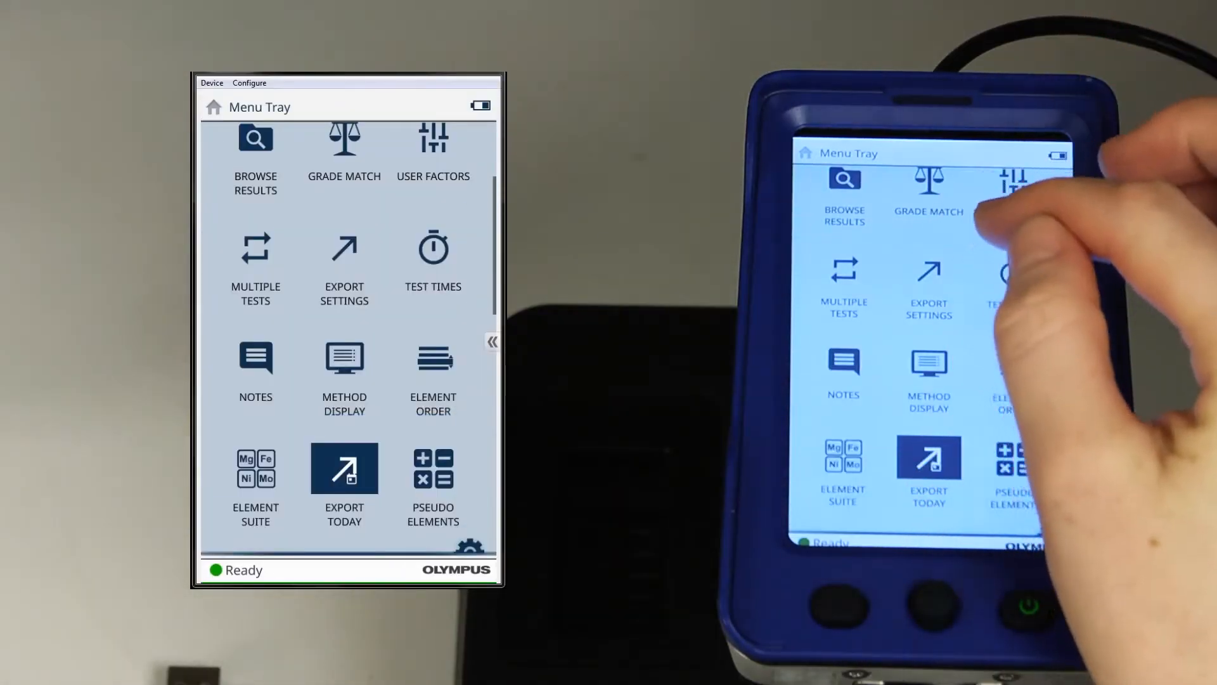
# Bring up the Export Settings screen from the Menu Tray.
pyautogui.click(343, 246)
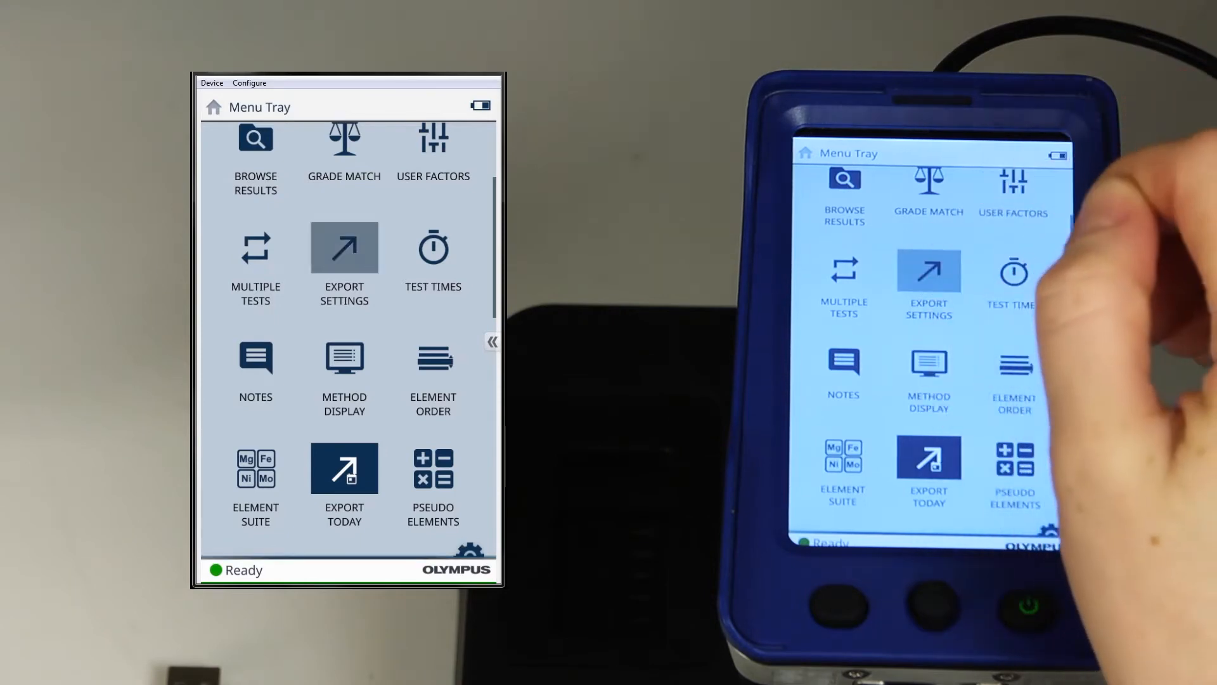
pyautogui.click(343, 249)
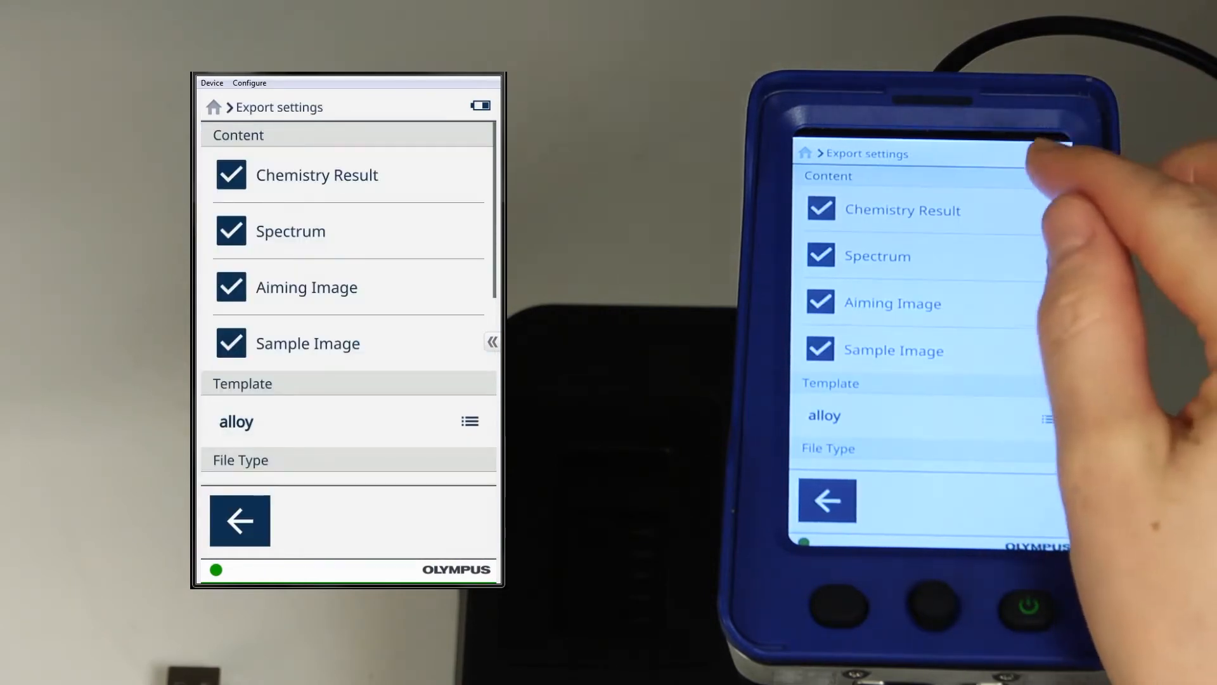
# Leave Chemistry Result, Spectrum, Aiming Image and Sample Image checked and show the Choose Template list.
pyautogui.click(317, 175)
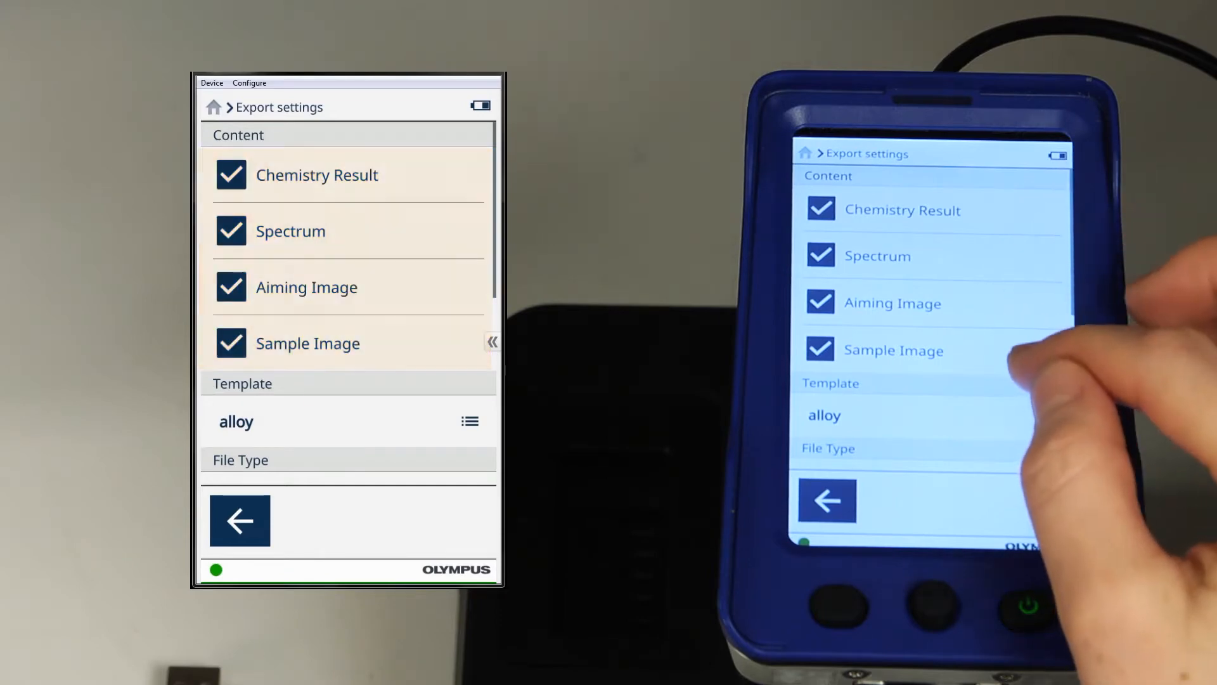
pyautogui.scroll(-3)
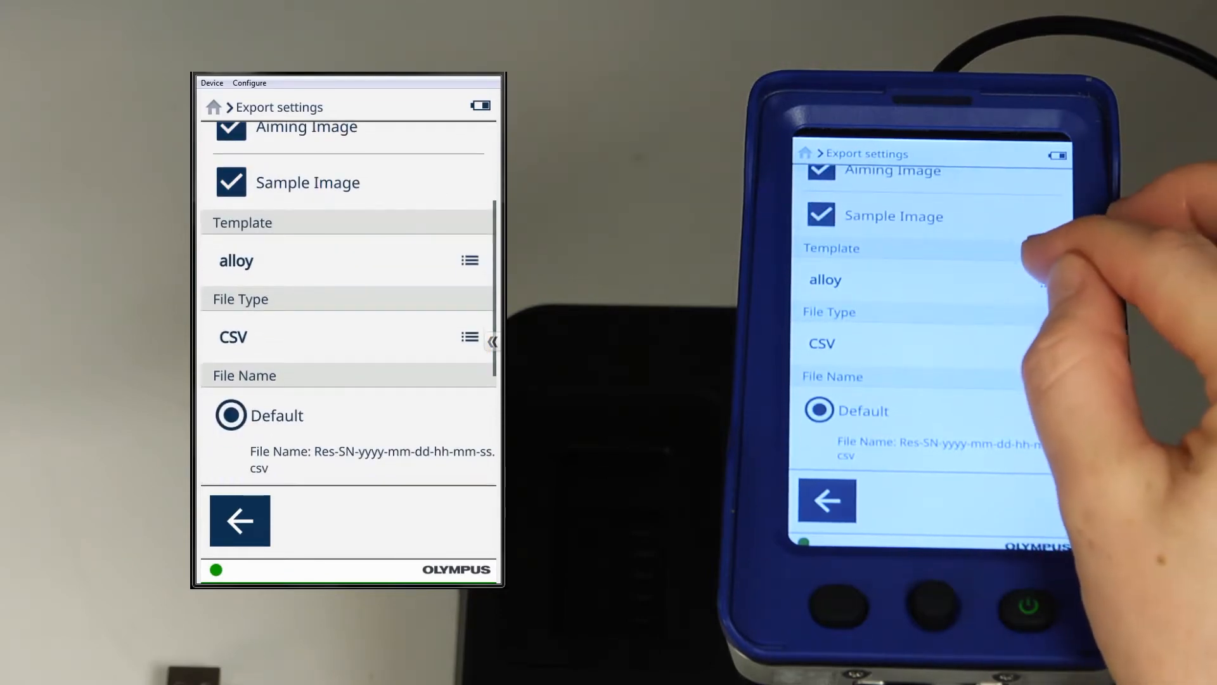
pyautogui.click(470, 260)
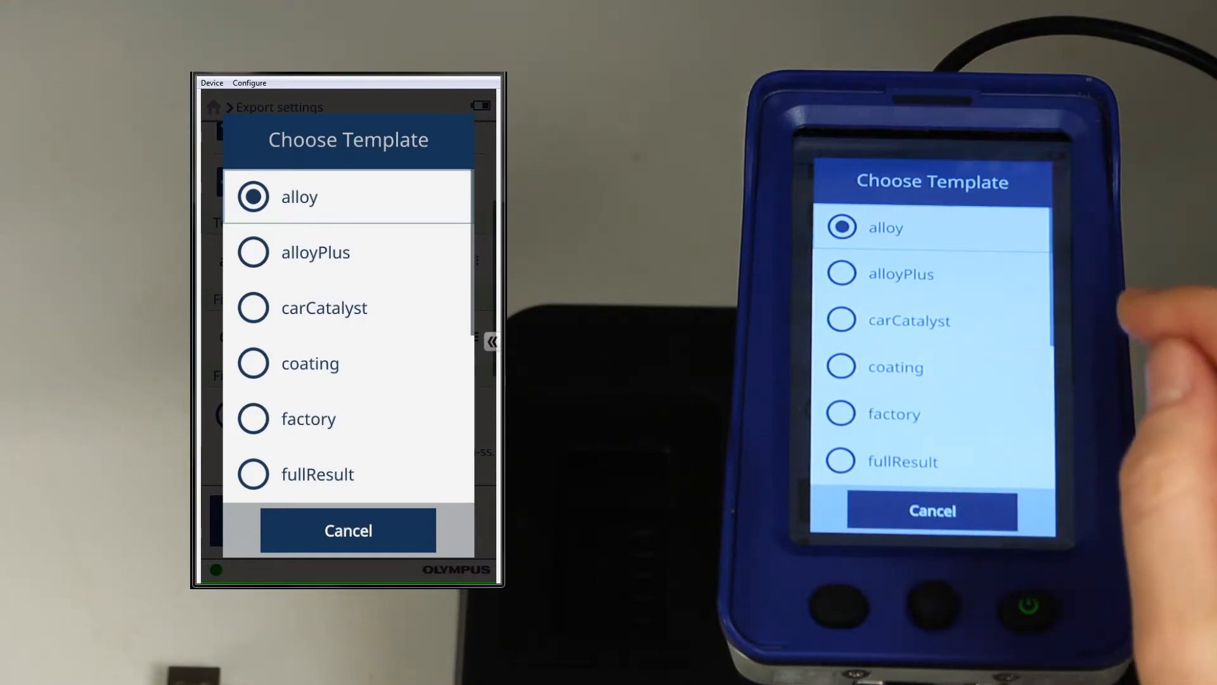
# Keep alloy as the report template and CSV as the export file type.
pyautogui.click(347, 530)
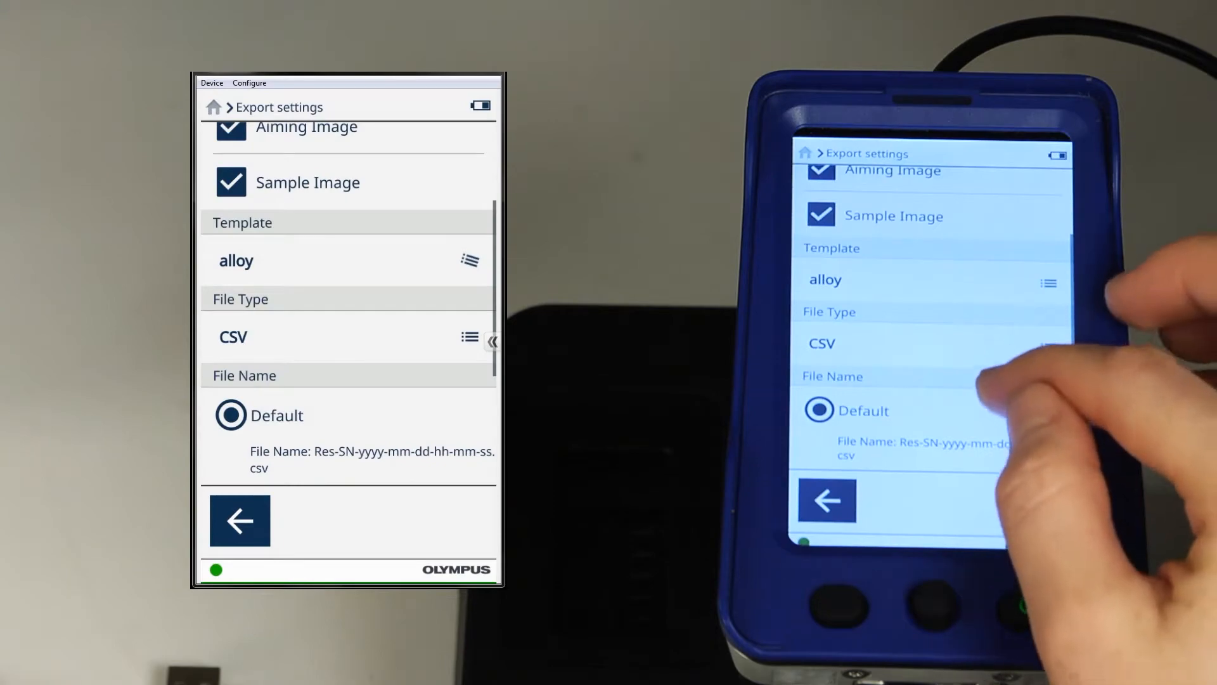
pyautogui.scroll(-3)
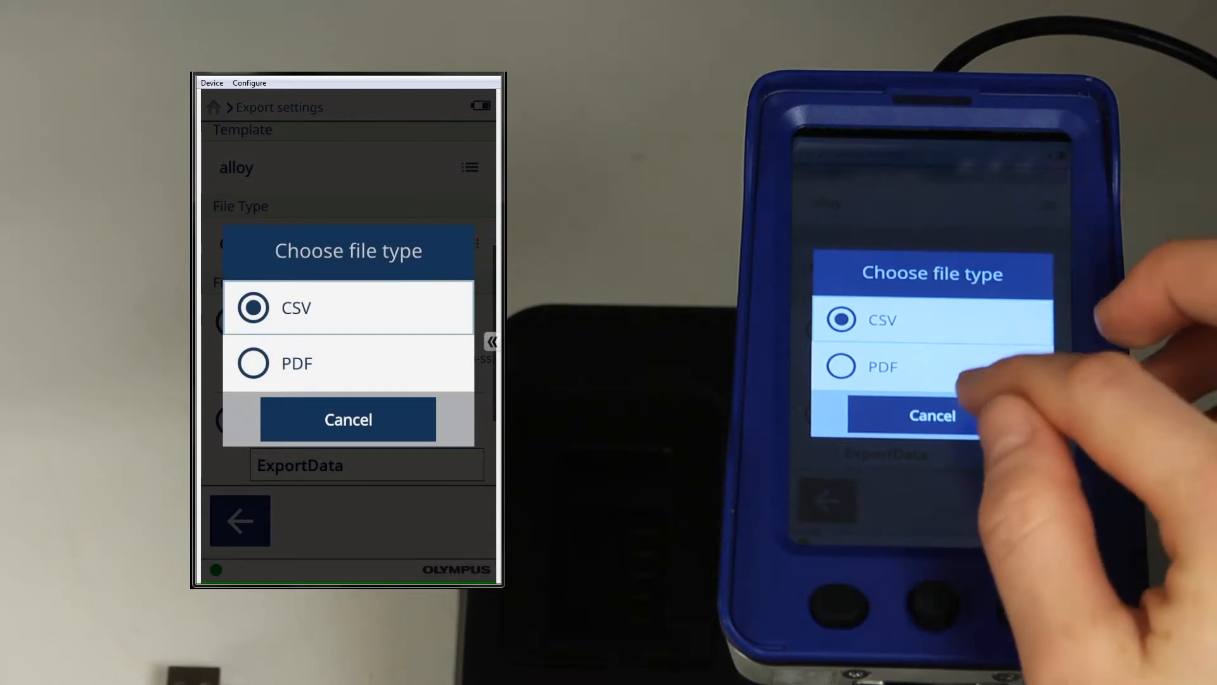
pyautogui.click(348, 308)
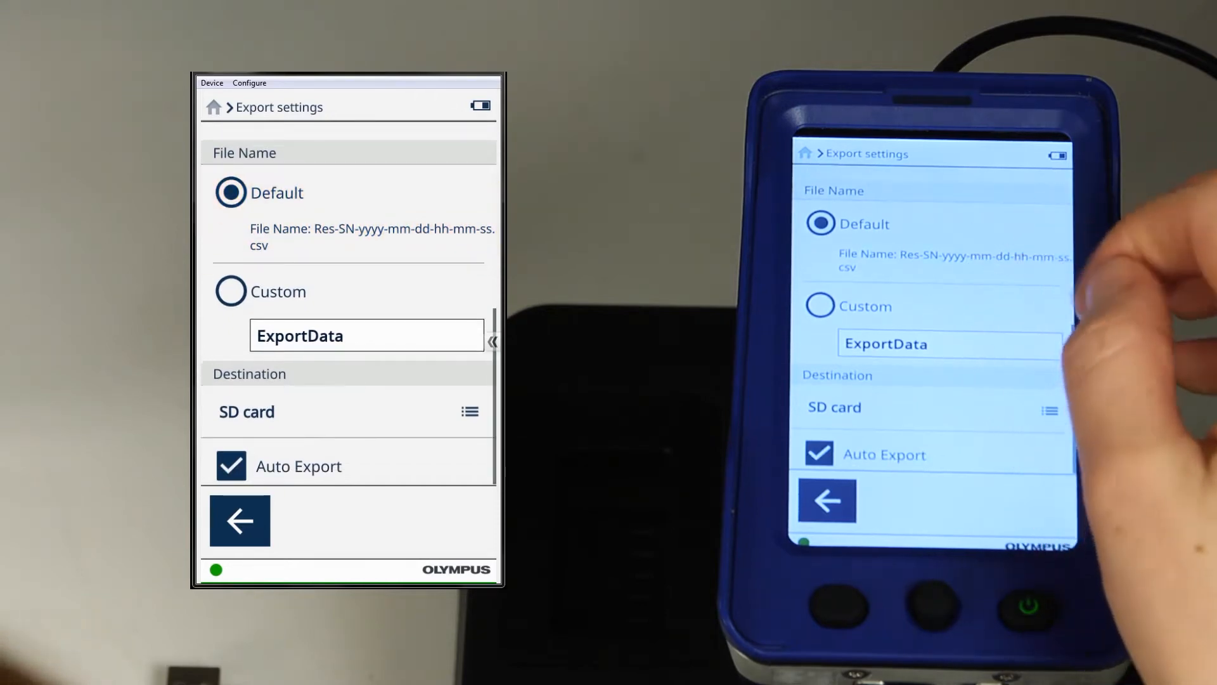
# Keep Default file name, SD card destination and Auto Export, then return to the Menu Tray.
pyautogui.click(277, 291)
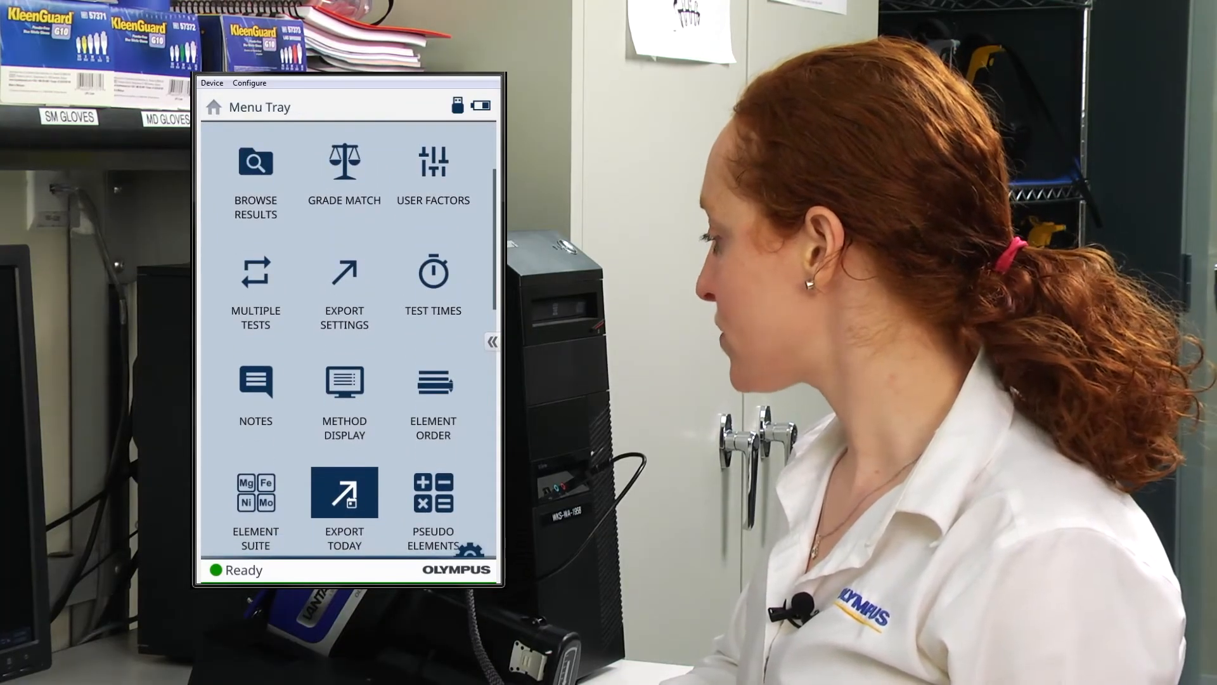
# Run Export Today to export today's test results, then return to the Menu Tray.
pyautogui.click(343, 494)
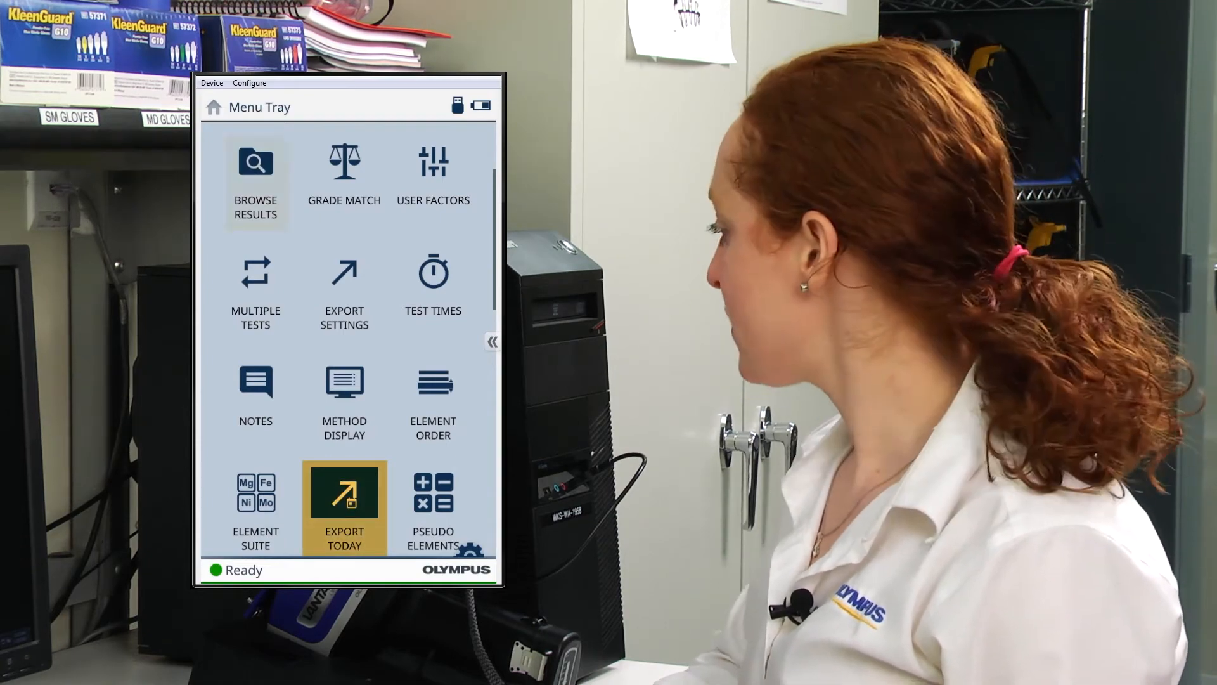
pyautogui.click(433, 381)
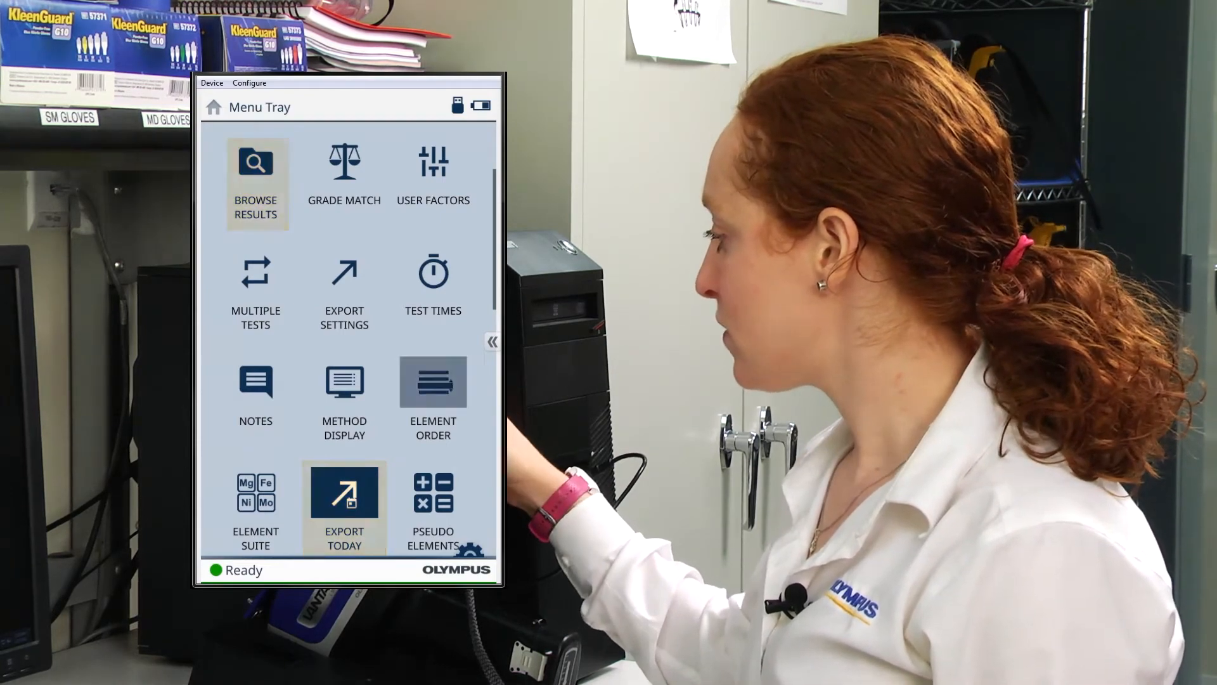
pyautogui.scroll(-3)
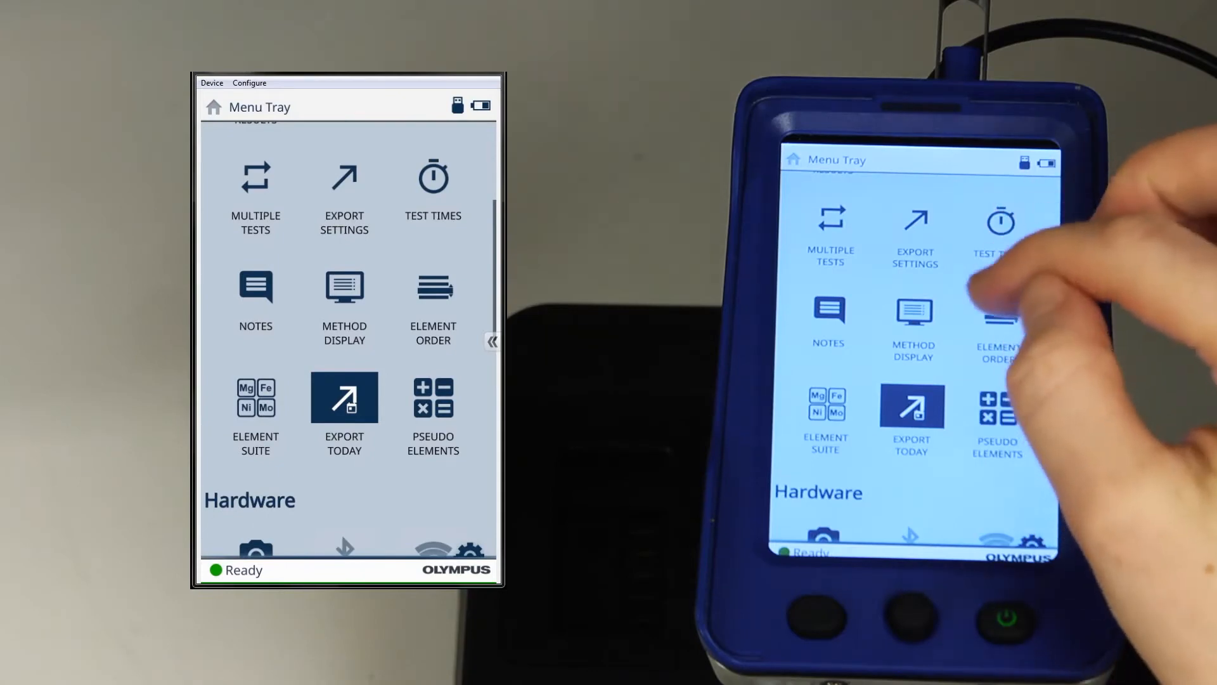
pyautogui.click(343, 415)
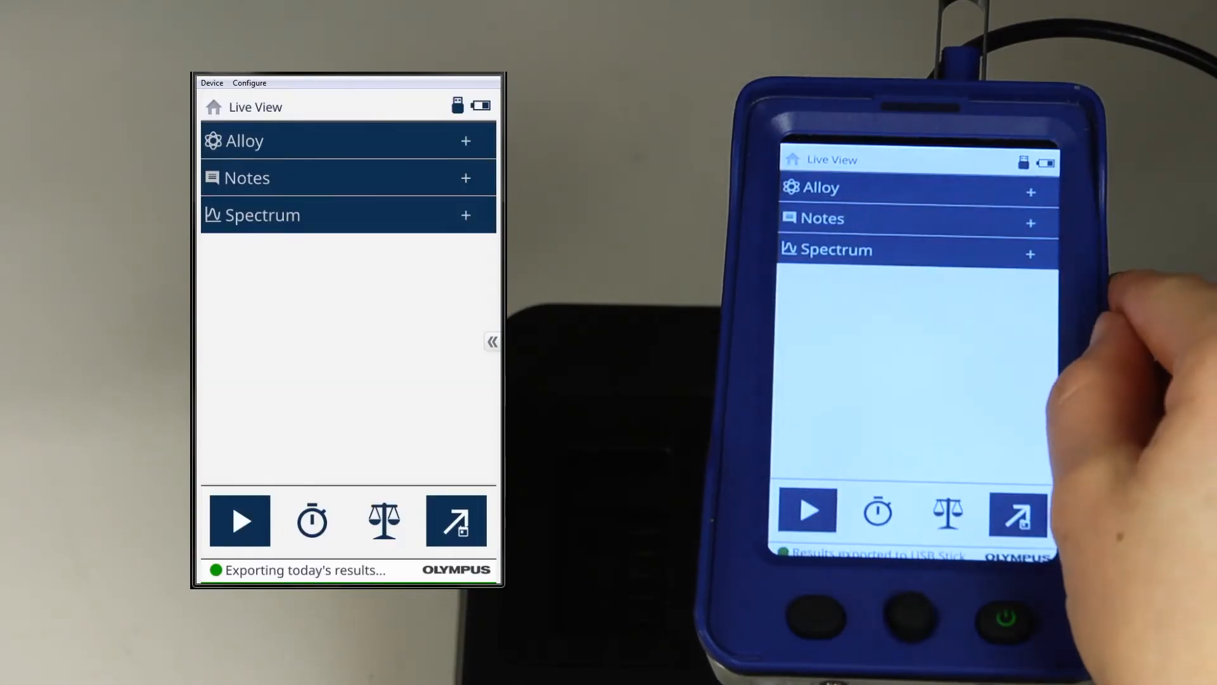
pyautogui.click(455, 519)
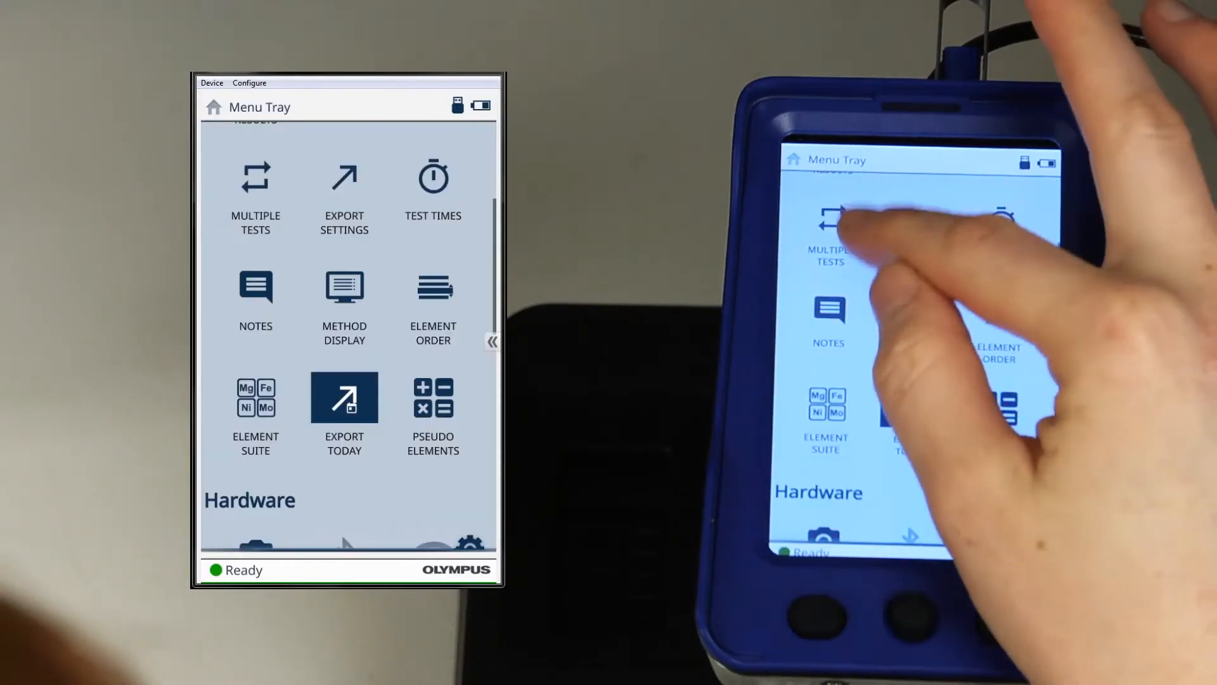
pyautogui.scroll(3)
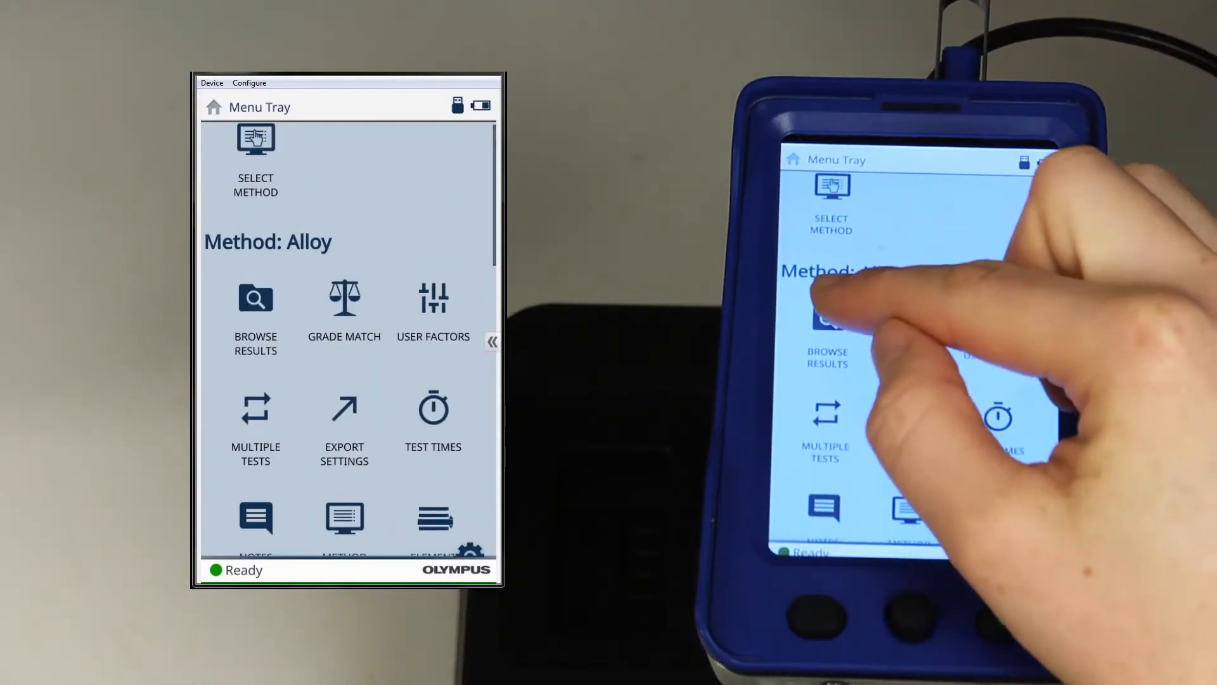